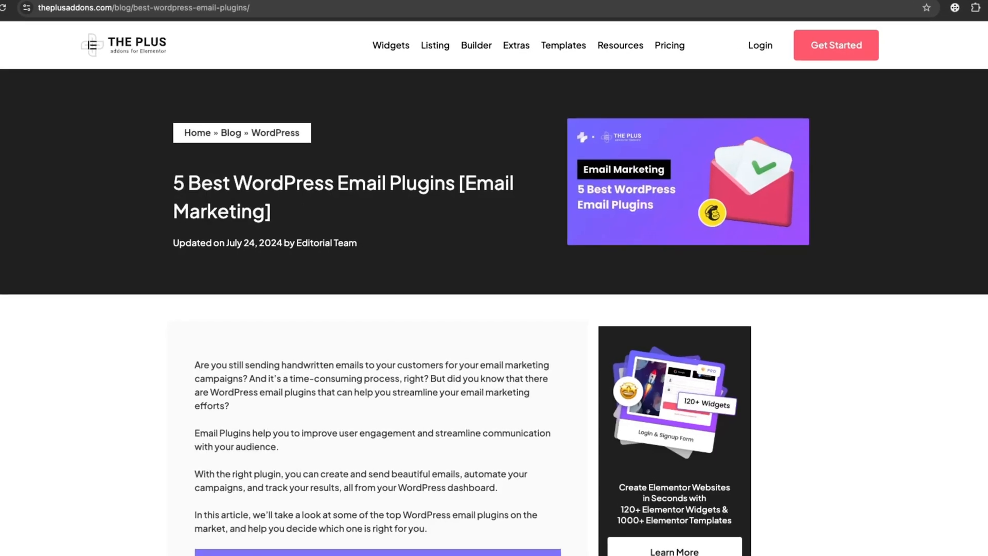
- Scroll through the Mailchimp widget page's example newsletter subscribe form demos
scroll("down", 3)
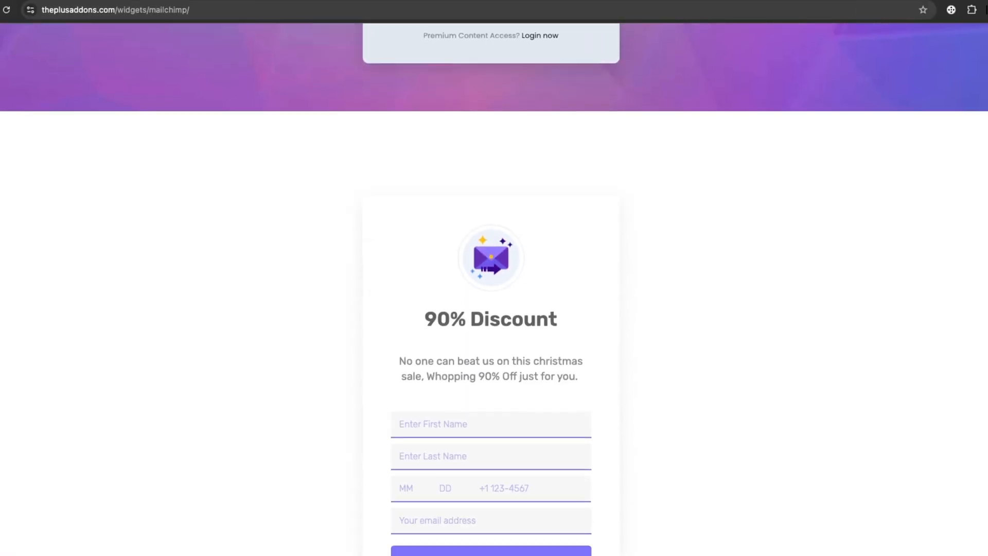
scroll("down", 3)
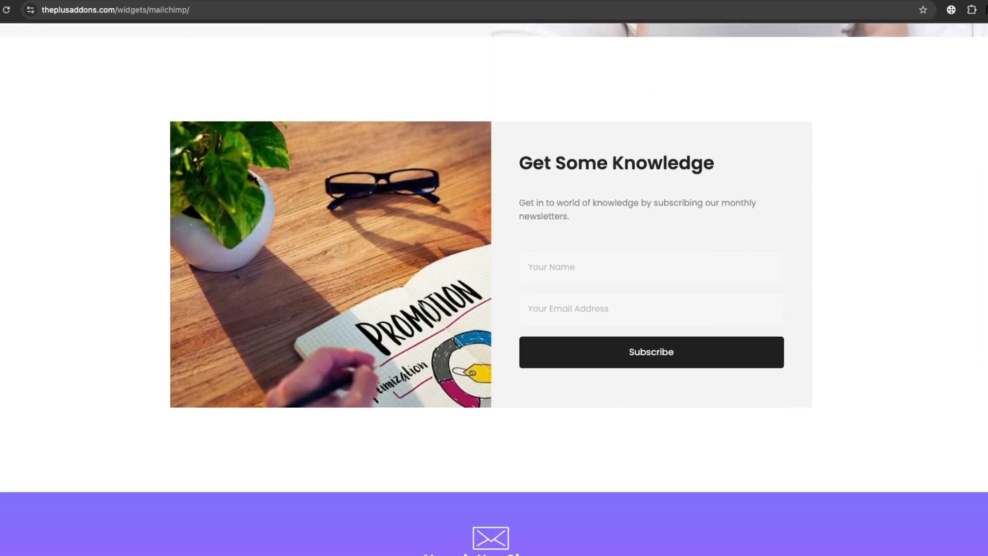
scroll("up", 3)
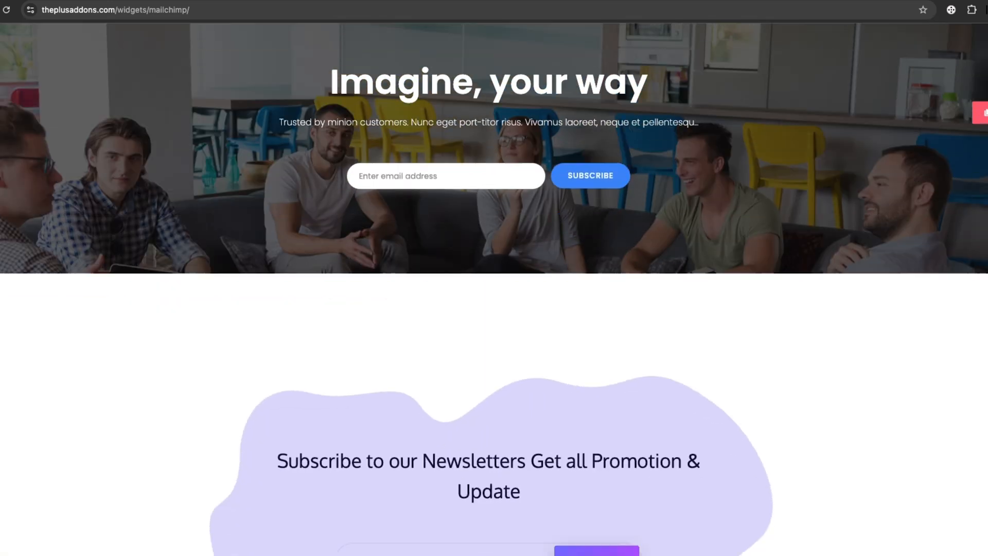
scroll("down", 3)
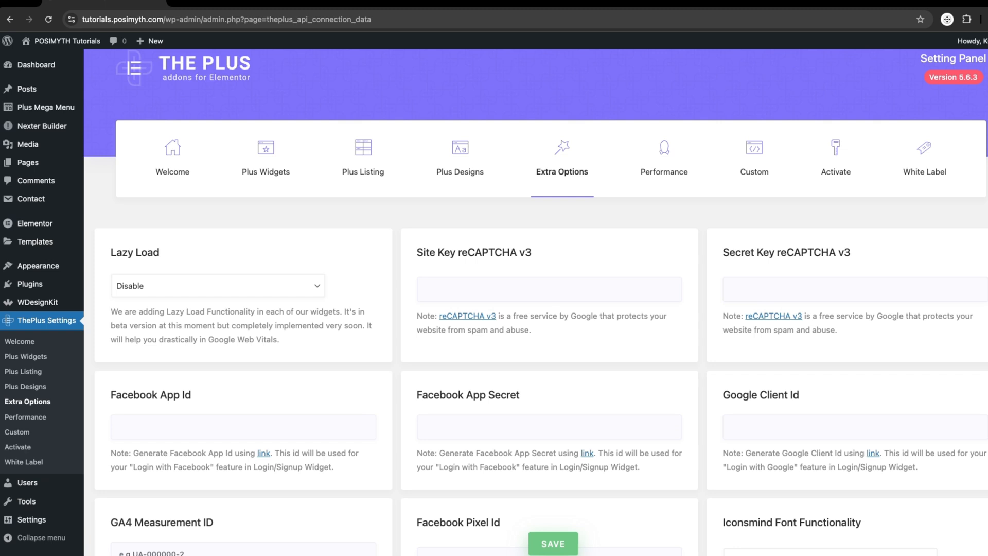
- Scroll the Extra Options settings to the reCAPTCHA, Facebook and Google key fields
scroll("down", 3)
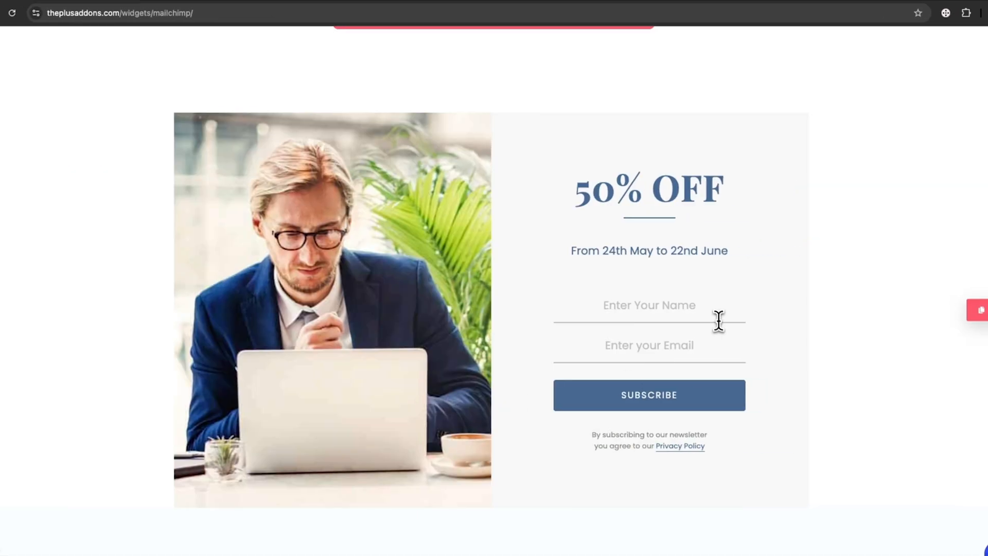
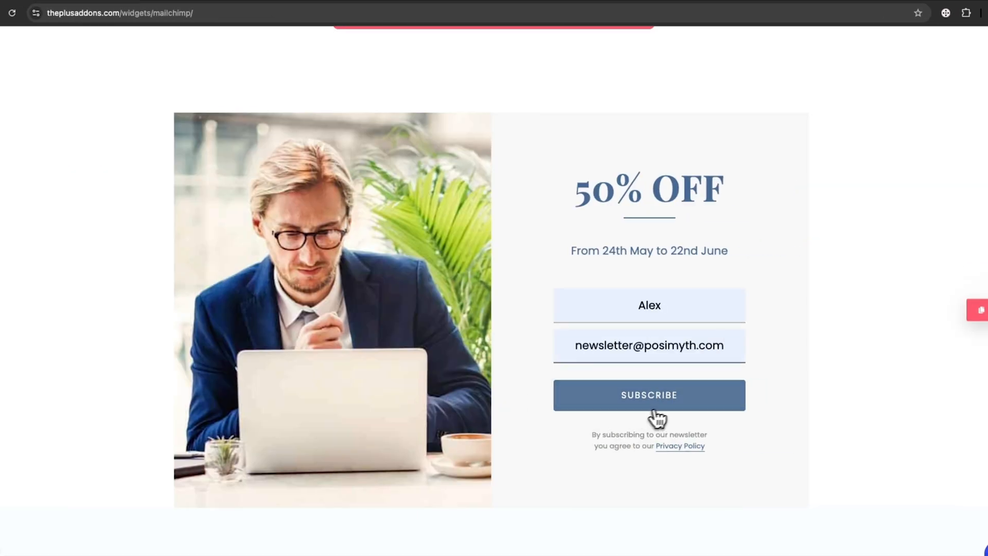
left_click(650, 396)
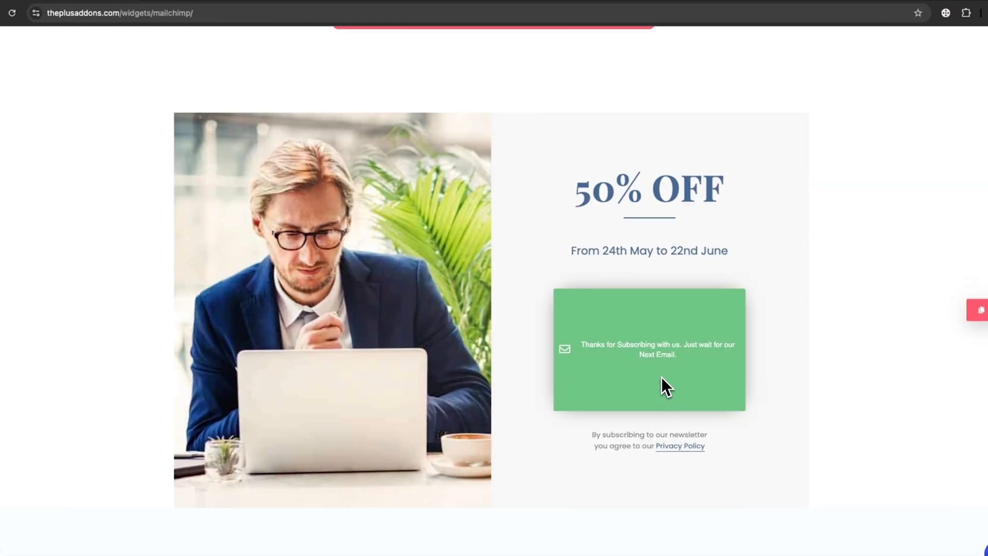
scroll("down", 3)
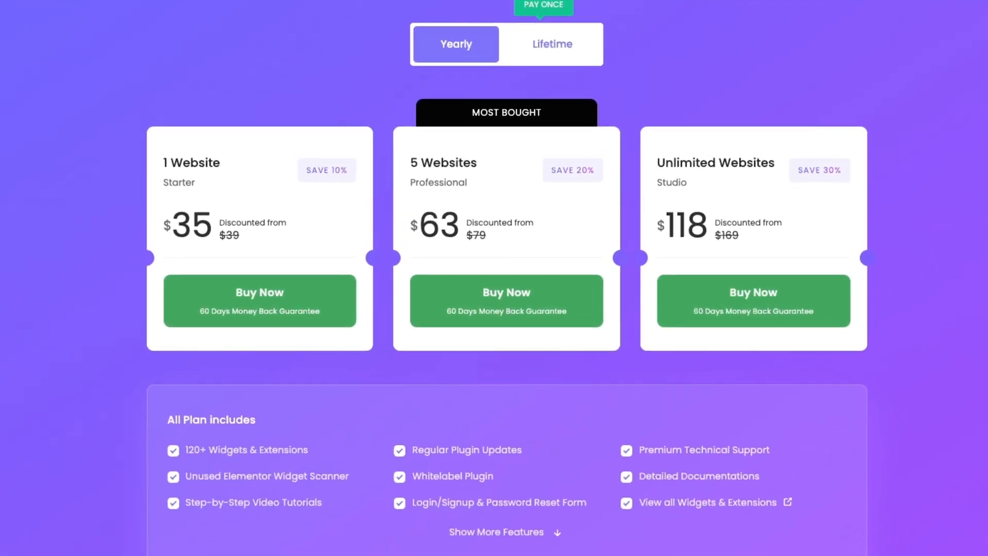
- Scroll to the yearly pricing plans for one, five and unlimited websites
scroll("down", 3)
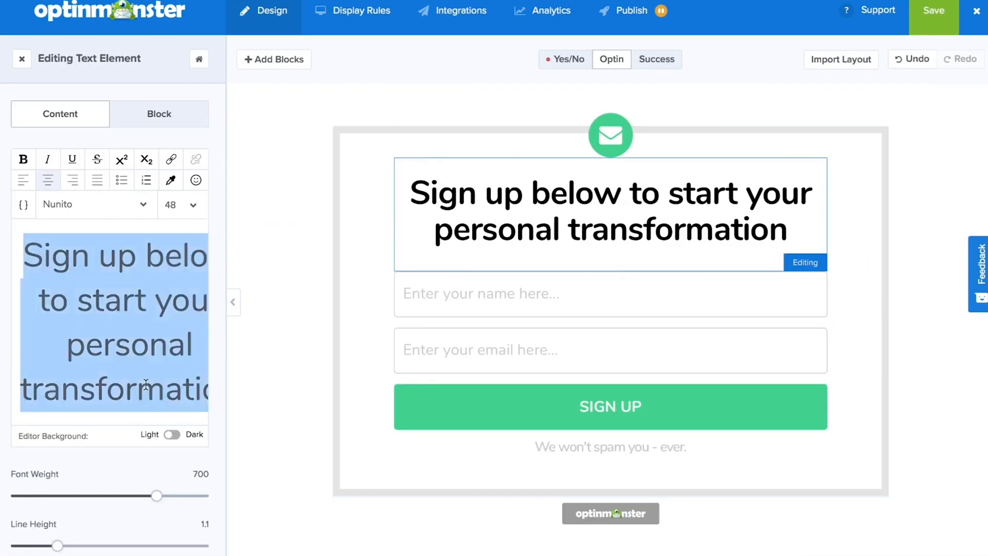
- Set the optin headline to 'Hey, there! Before you sc...' recipe offer and return to Home
type("Hey, there! Before you scroll, grab the recipe here!")
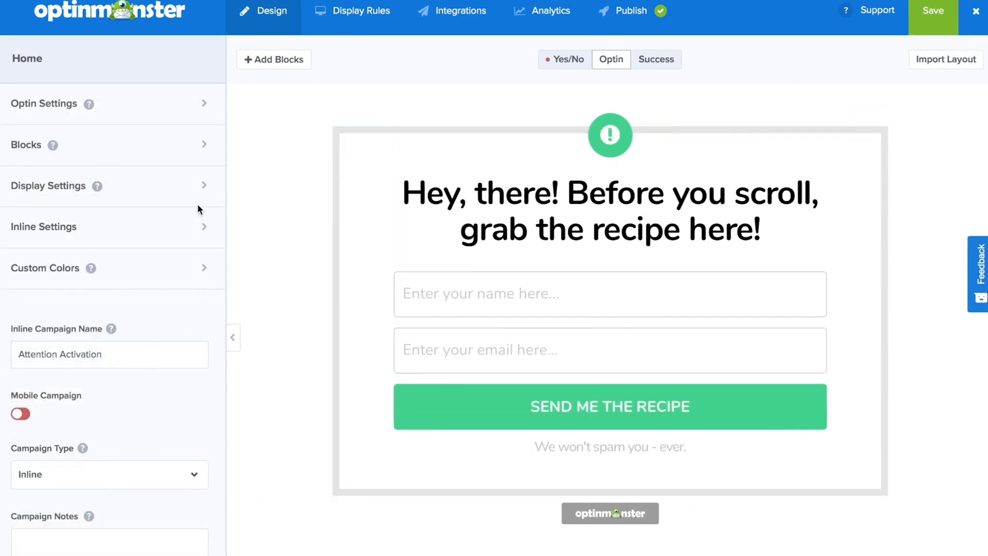
left_click(360, 11)
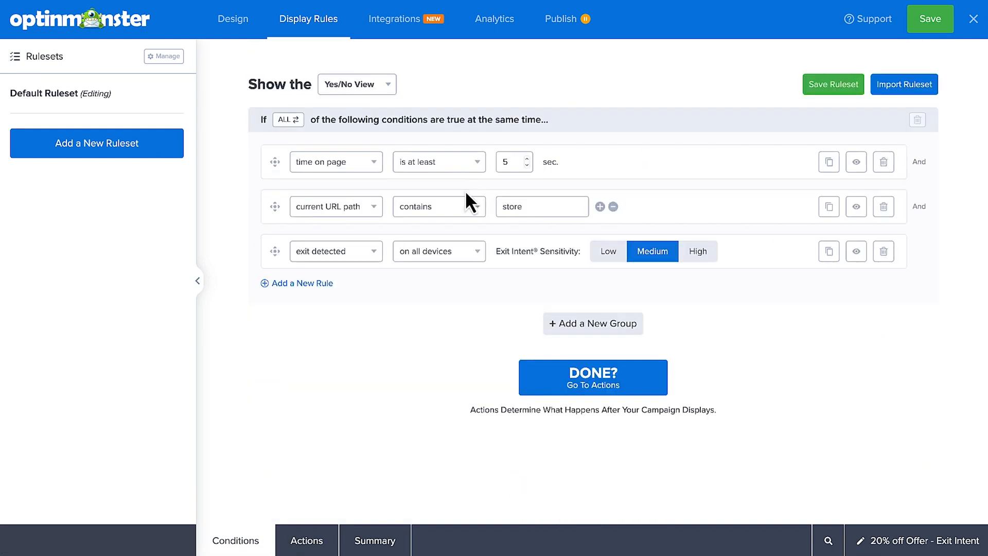
- Keep exit detection on all devices, review the Fields element, then reach OptinMonster's pricing tiers
left_click(438, 251)
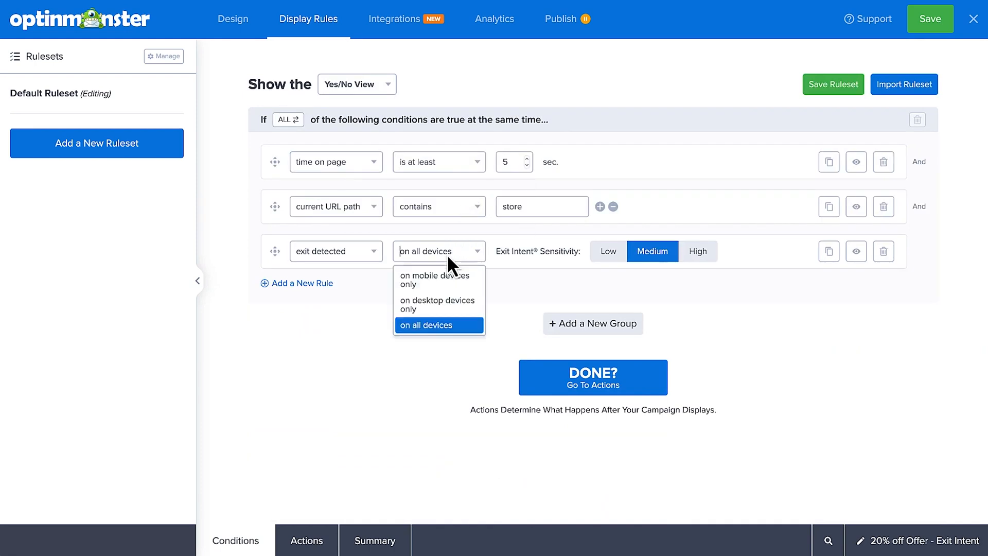
left_click(425, 325)
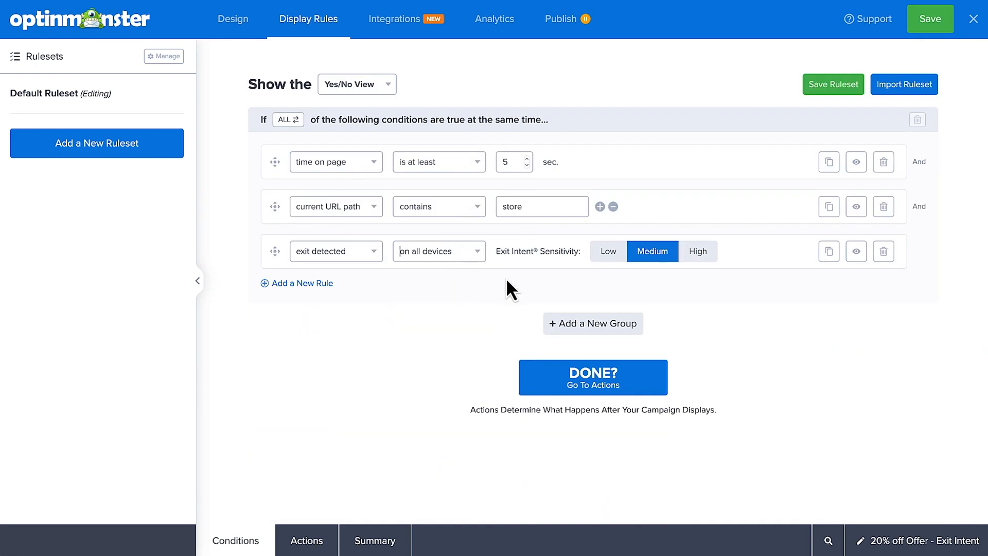
left_click(233, 18)
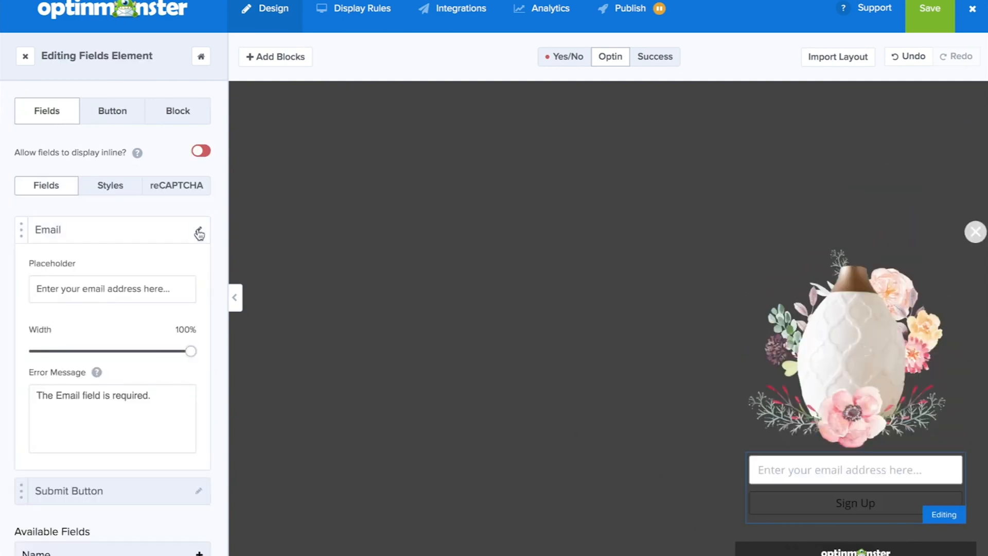
left_click_drag(191, 351, 133, 302)
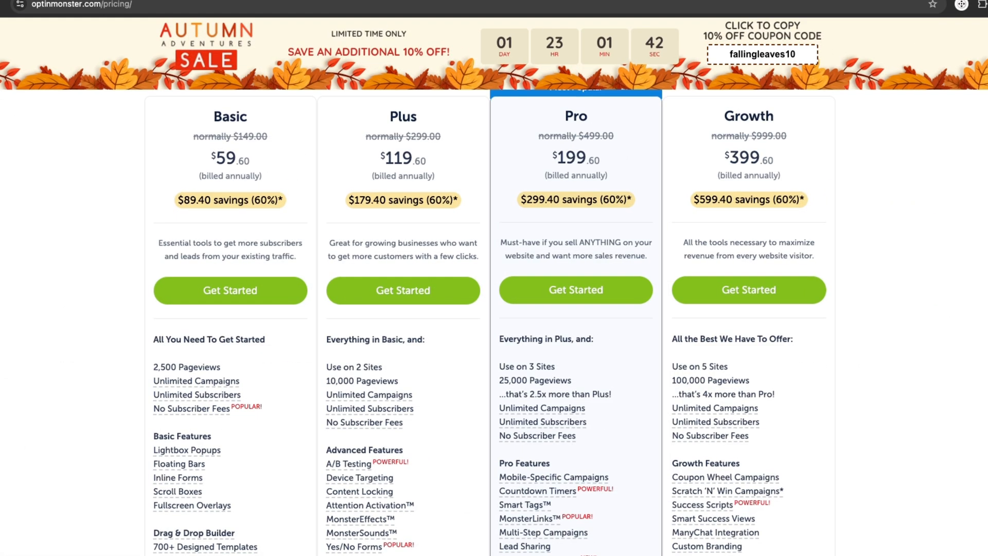
scroll("down", 3)
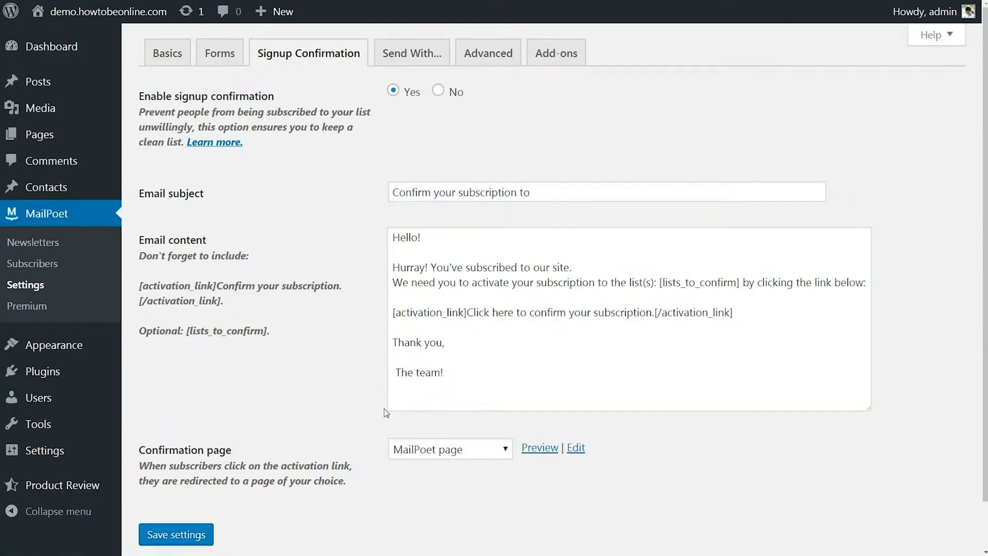
- View MailPoet's Send With sending settings, then start a new Welcome Email in Emails
left_click(411, 53)
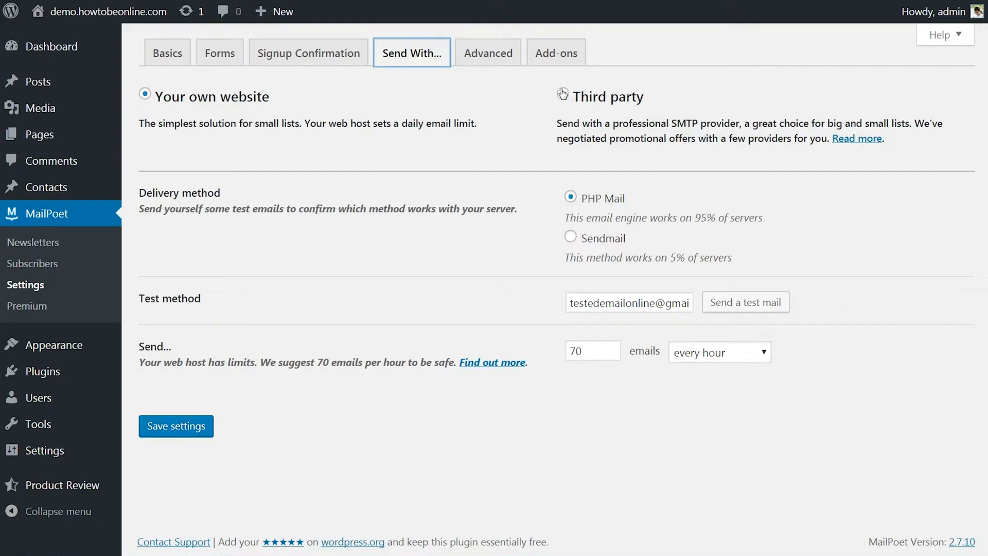
left_click(550, 94)
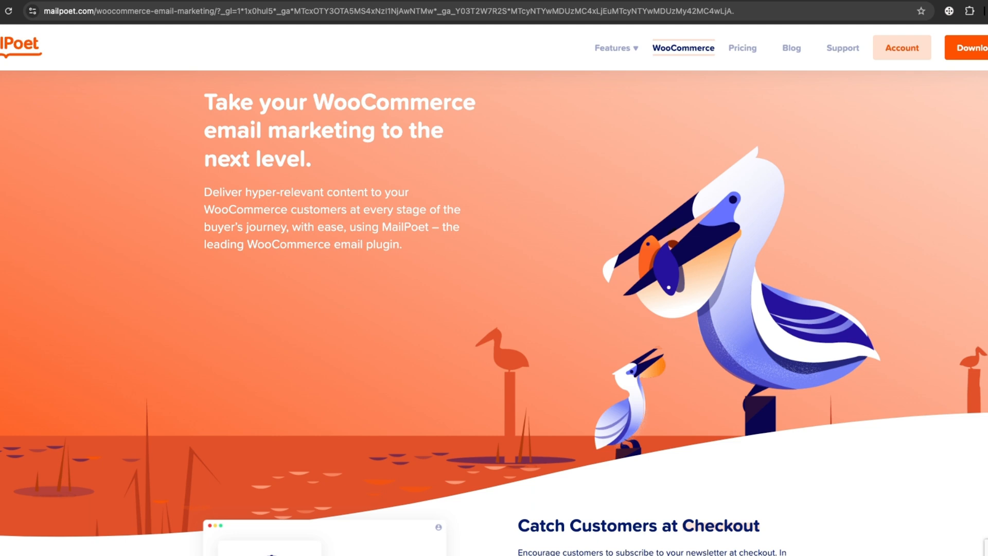
scroll("down", 3)
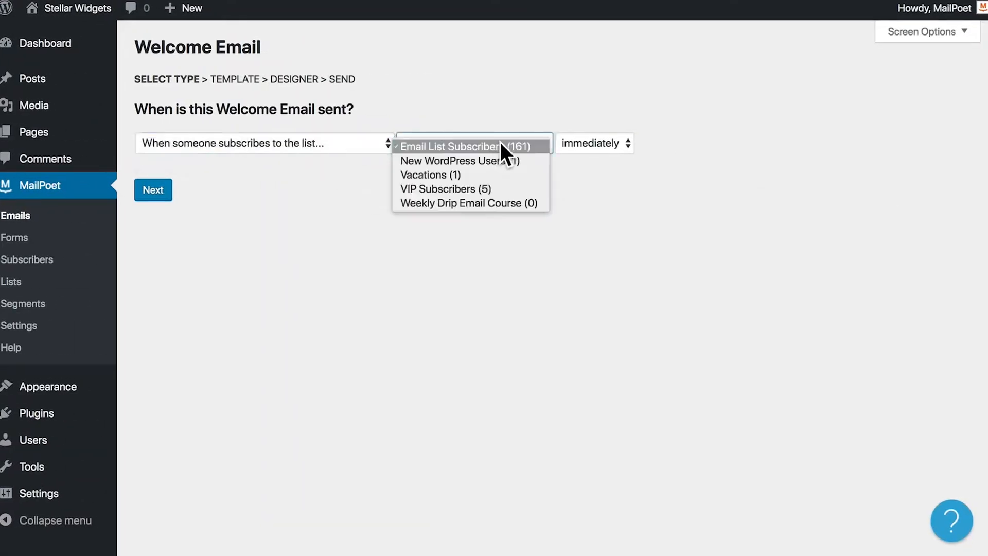
- Trigger the Welcome Email for new WordPress users with Customer role, view its template and MailPoet pricing
left_click(451, 161)
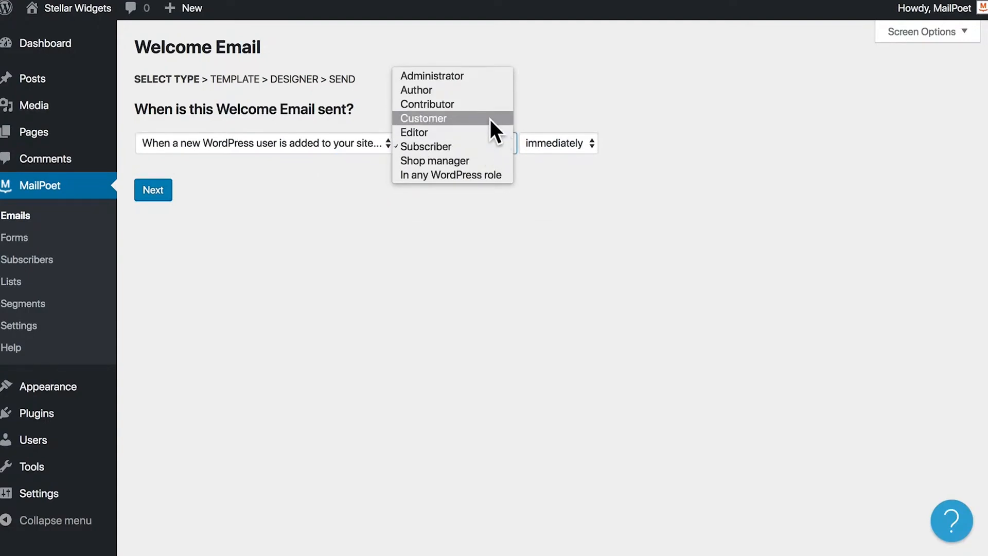
left_click(152, 190)
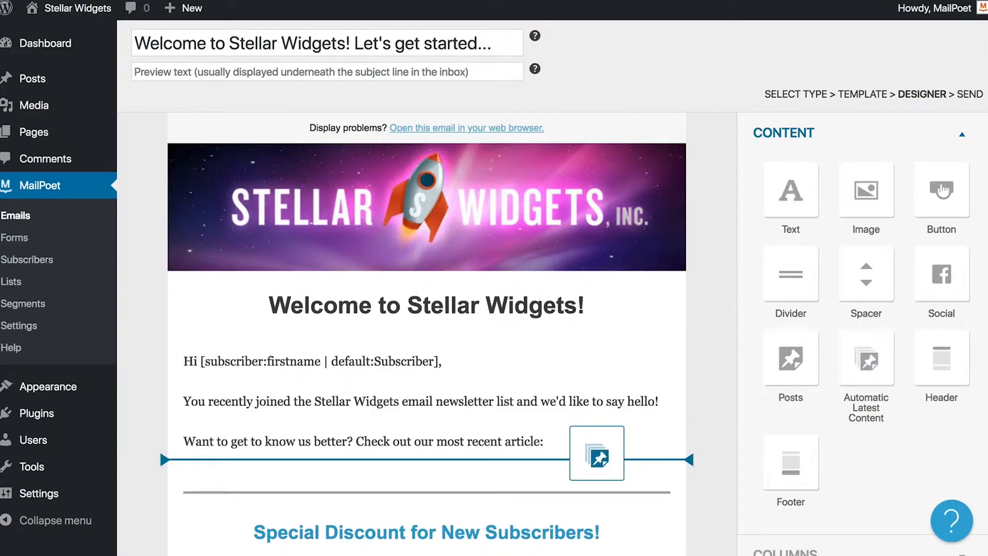
scroll("down", 3)
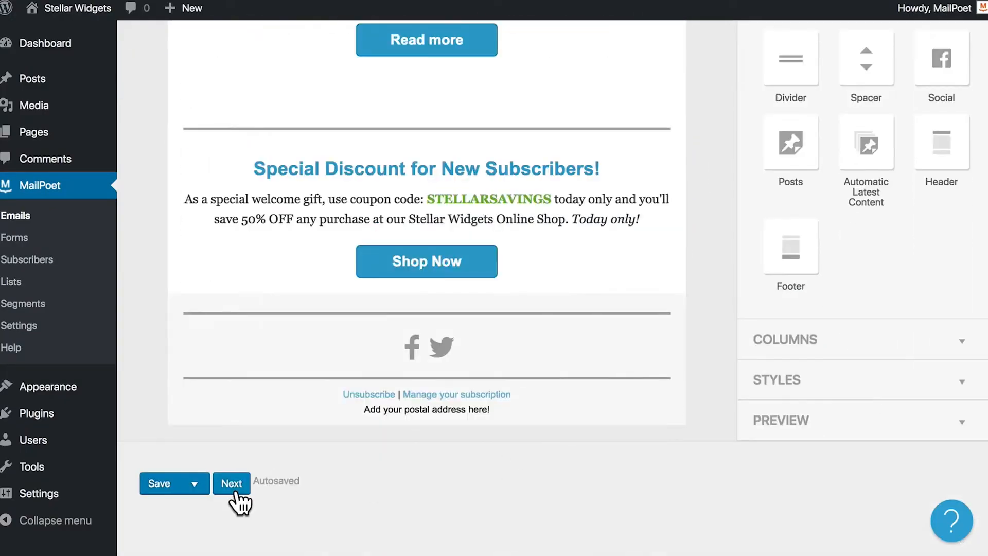
left_click(232, 483)
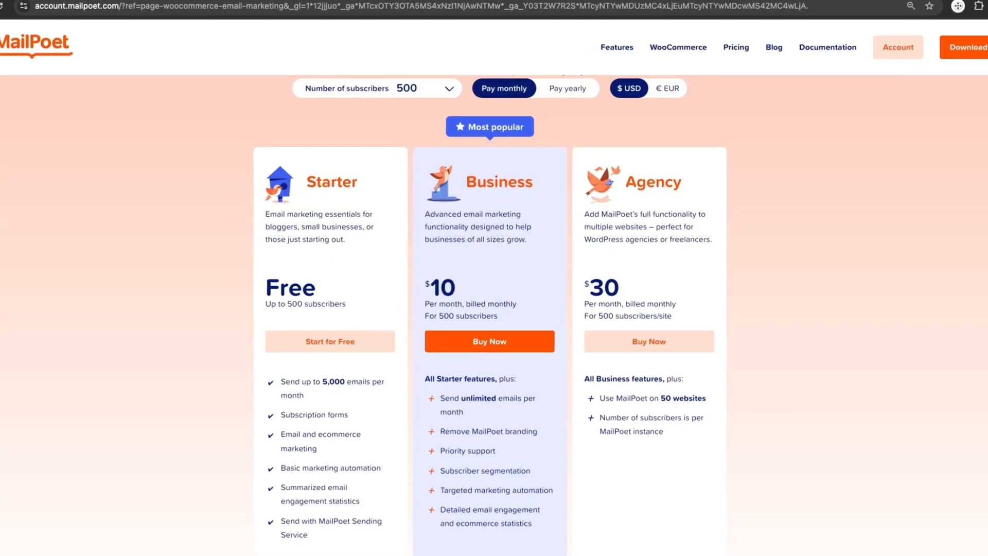
scroll("down", 3)
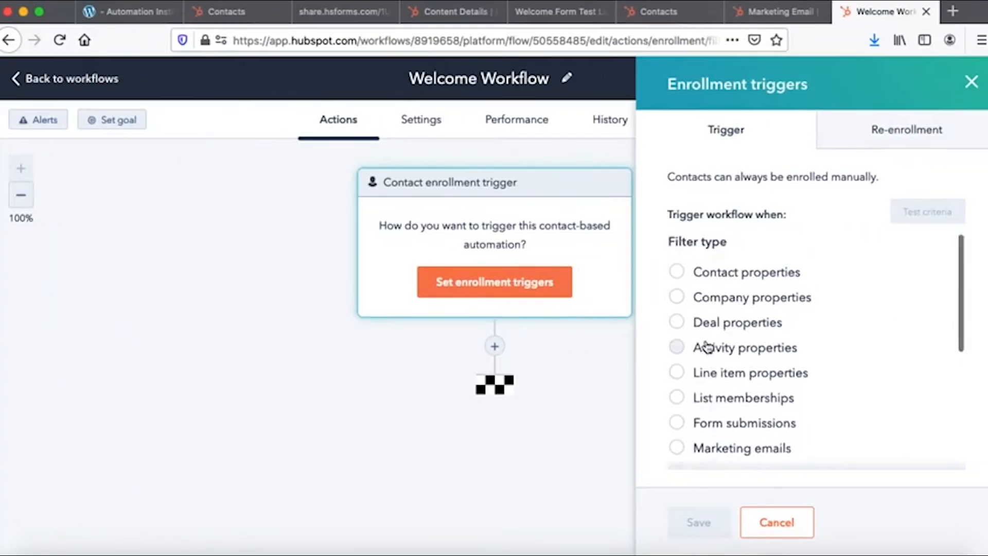
- Enroll Welcome Email Form submissions in the workflow, view the sent email details and HubSpot pricing
left_click(745, 422)
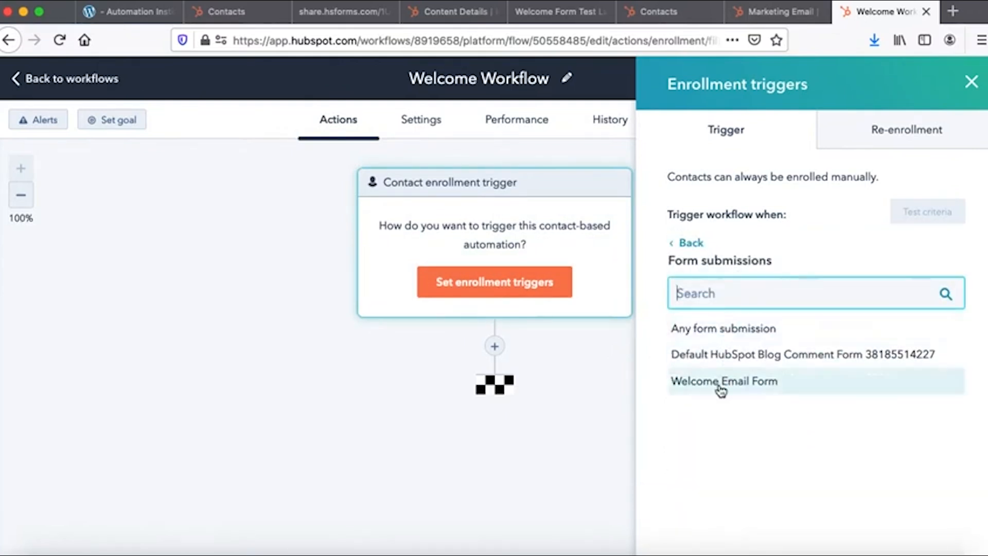
left_click(723, 381)
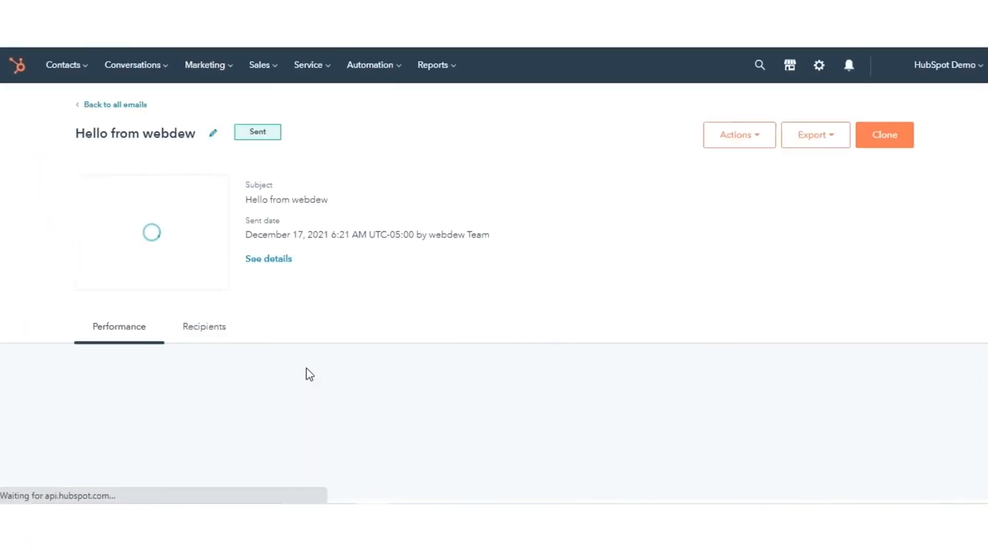
left_click(268, 259)
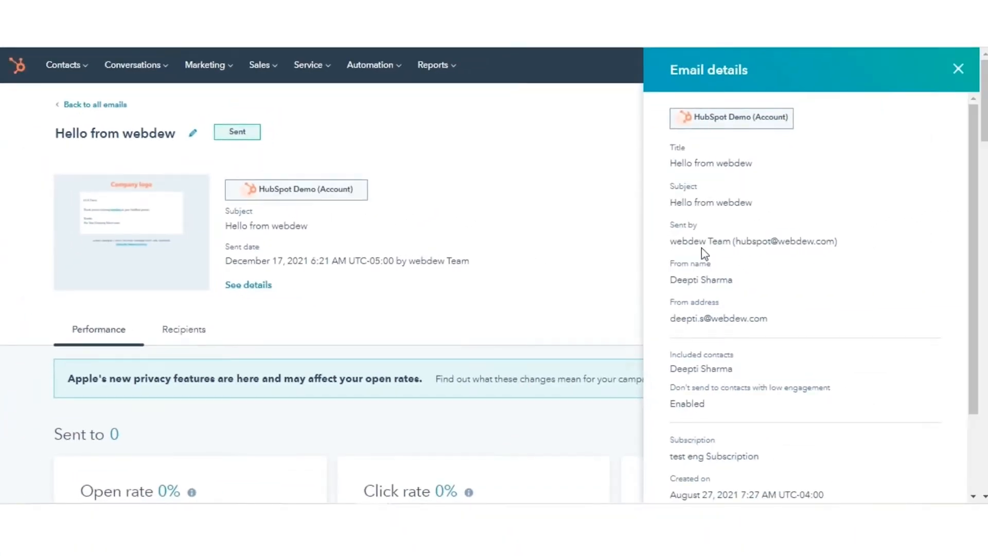
left_click(958, 69)
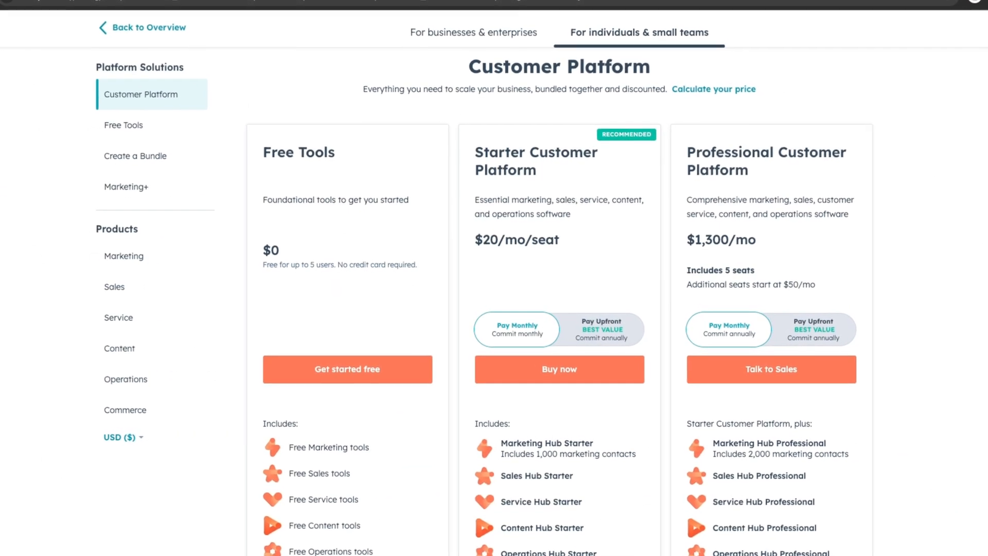
scroll("down", 3)
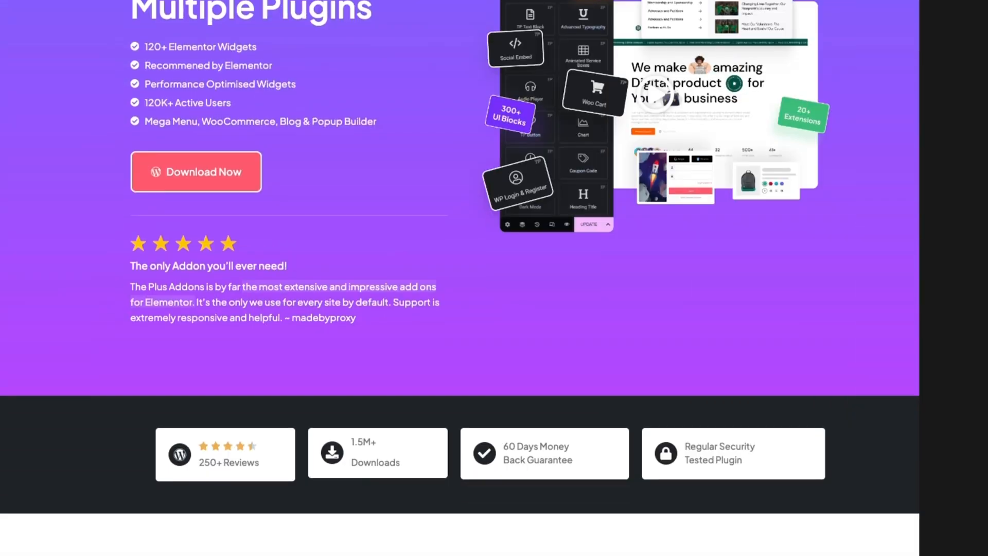
- Scroll the homepage and open the Elementor library of all 120+ widgets
scroll("down", 3)
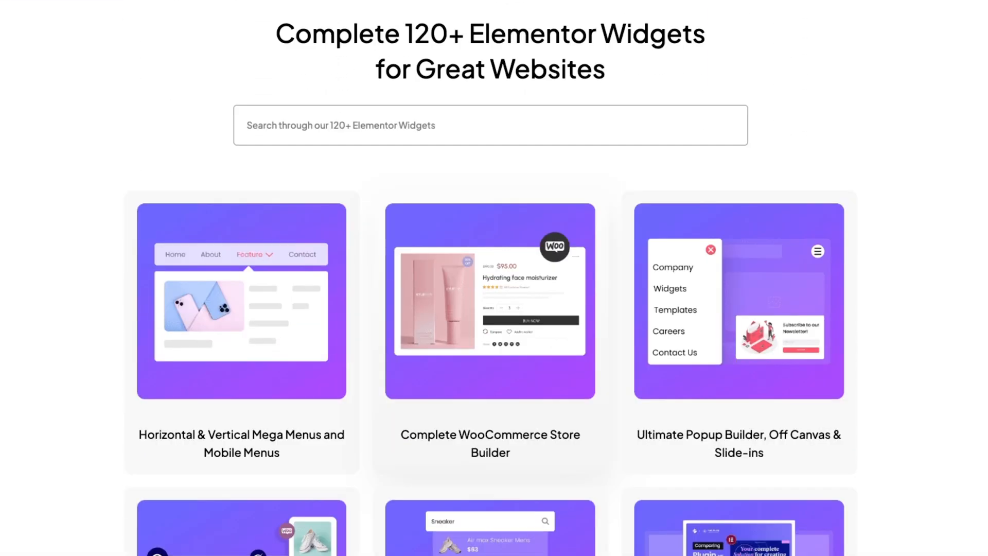
scroll("down", 3)
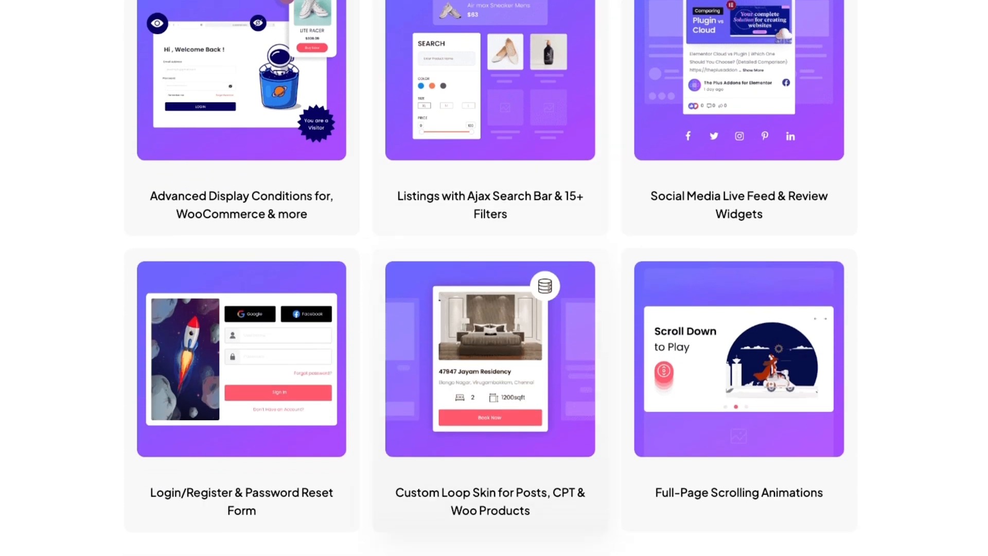
scroll("down", 3)
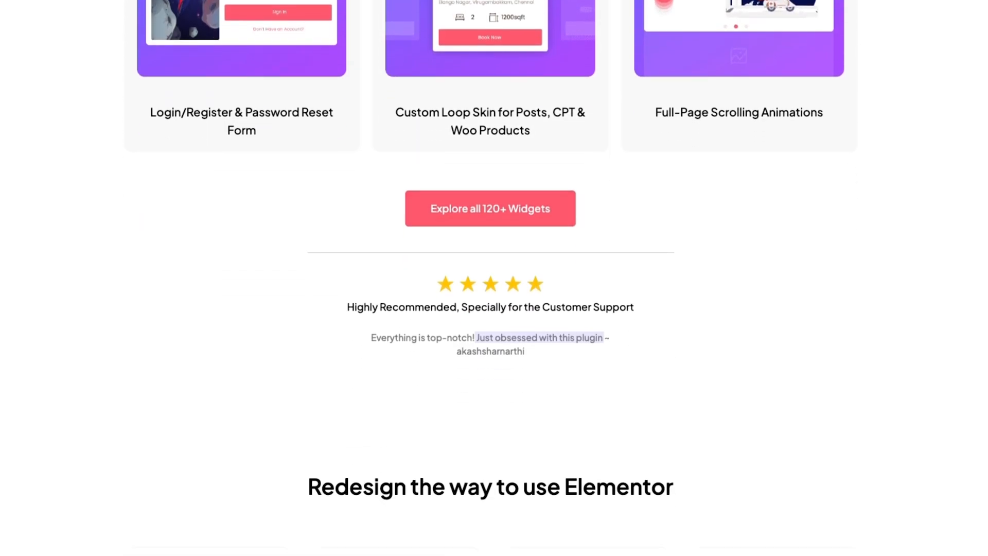
left_click(490, 208)
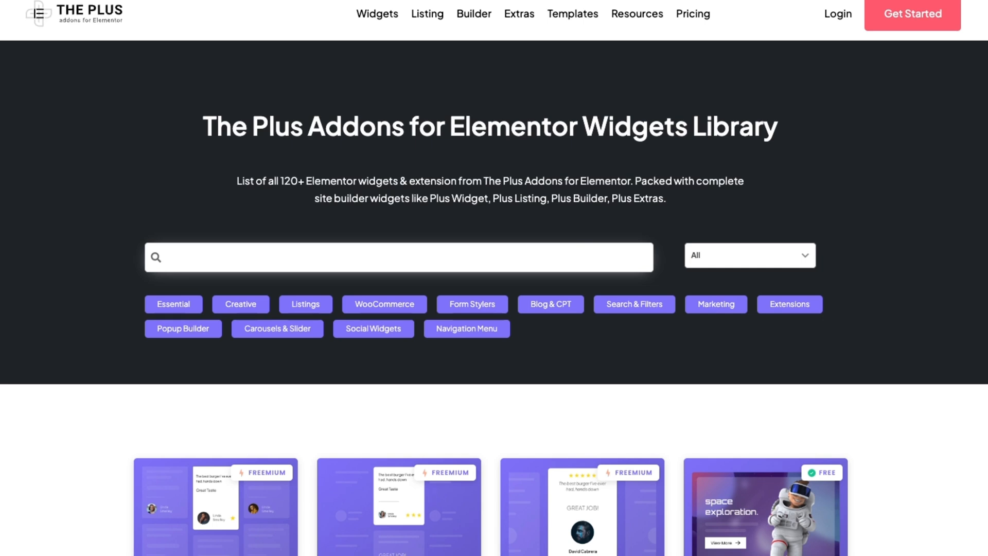
- Scroll past the widgets library to the pricing cards: $35 one site, $63 five, $118 unlimited
scroll("down", 3)
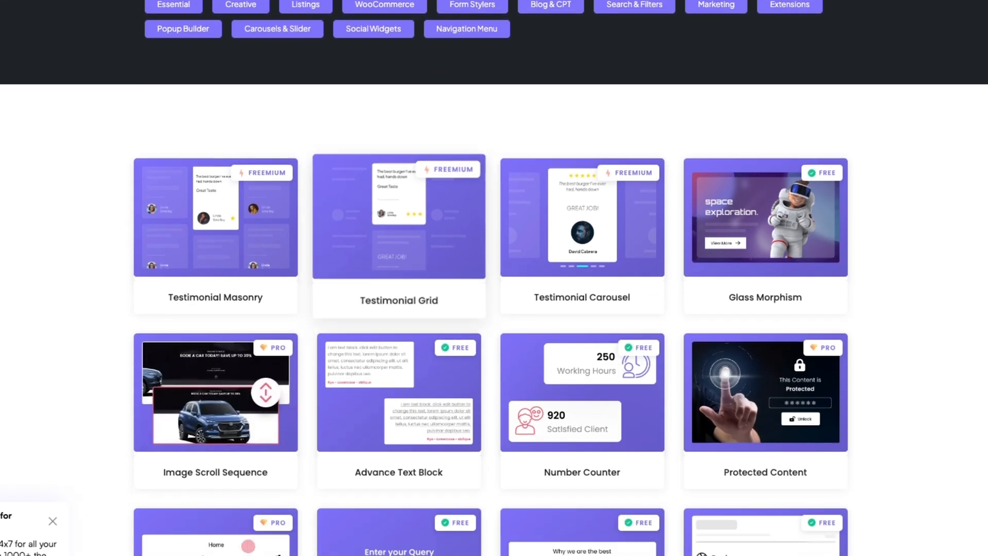
scroll("down", 3)
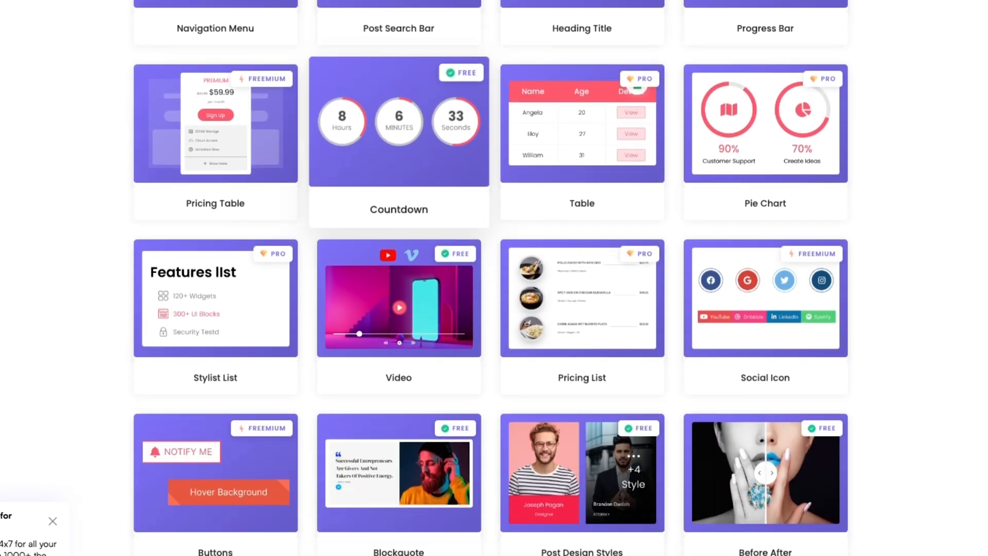
scroll("down", 3)
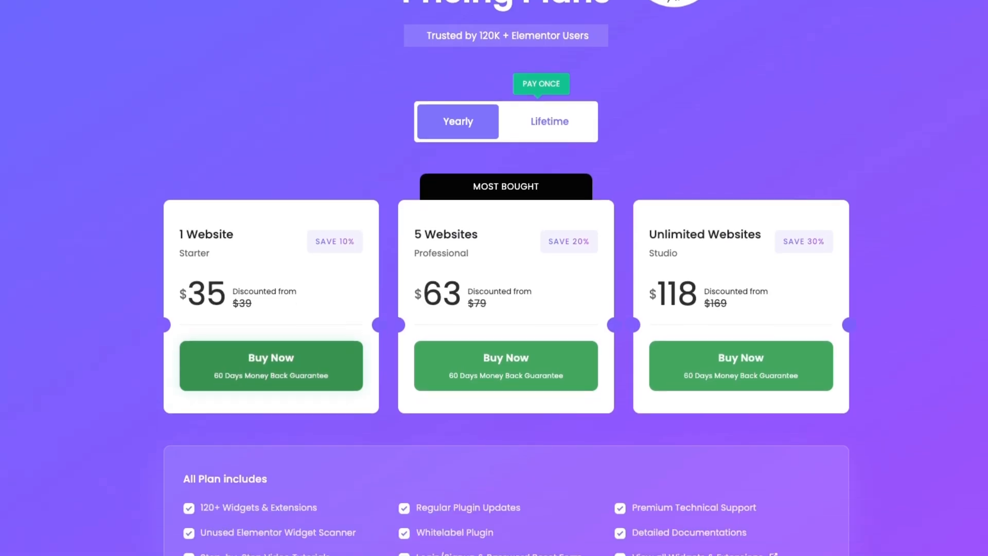
- Move from the yearly pricing cards to the 1000+ Elementor templates section with Tech-Tide and Byte-Boutique kits
scroll("down", 3)
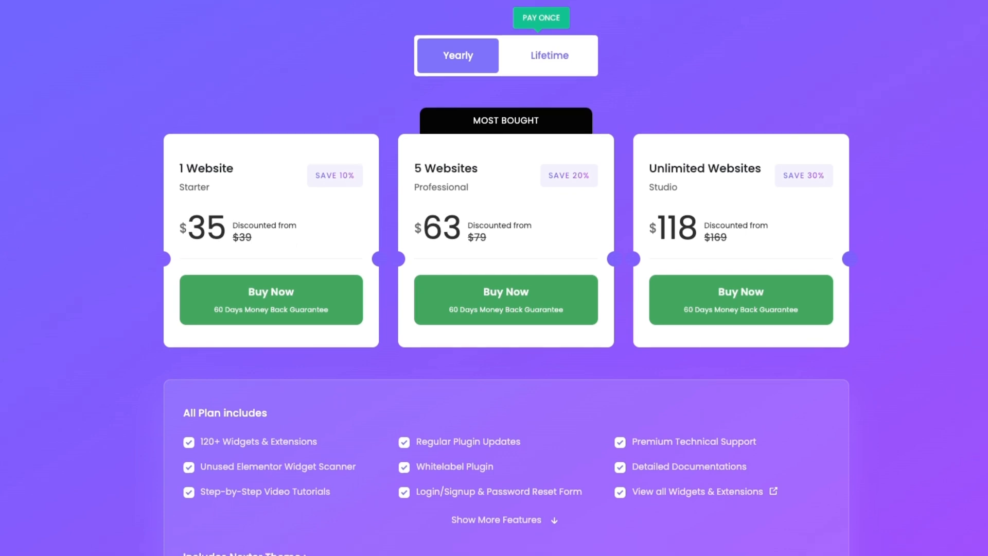
left_click(549, 54)
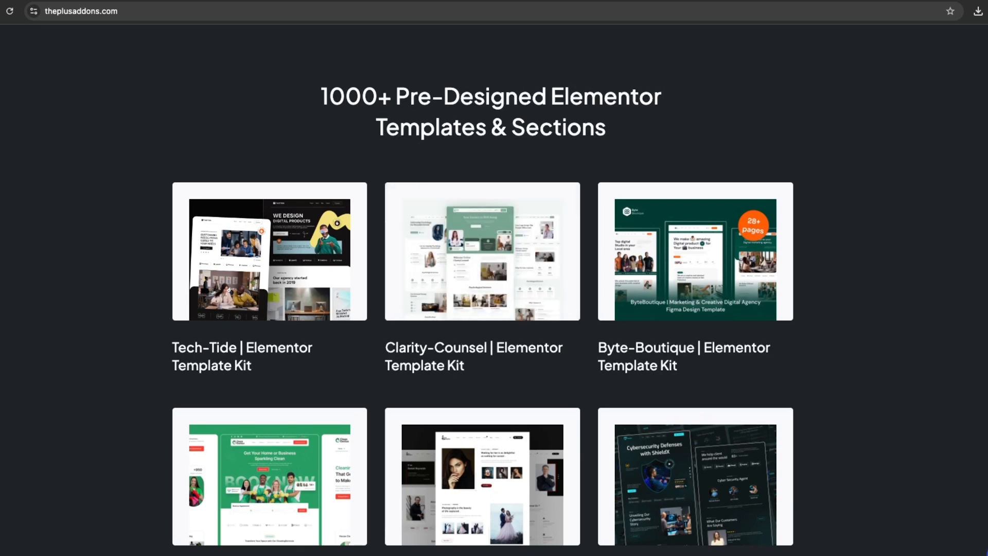
scroll("down", 3)
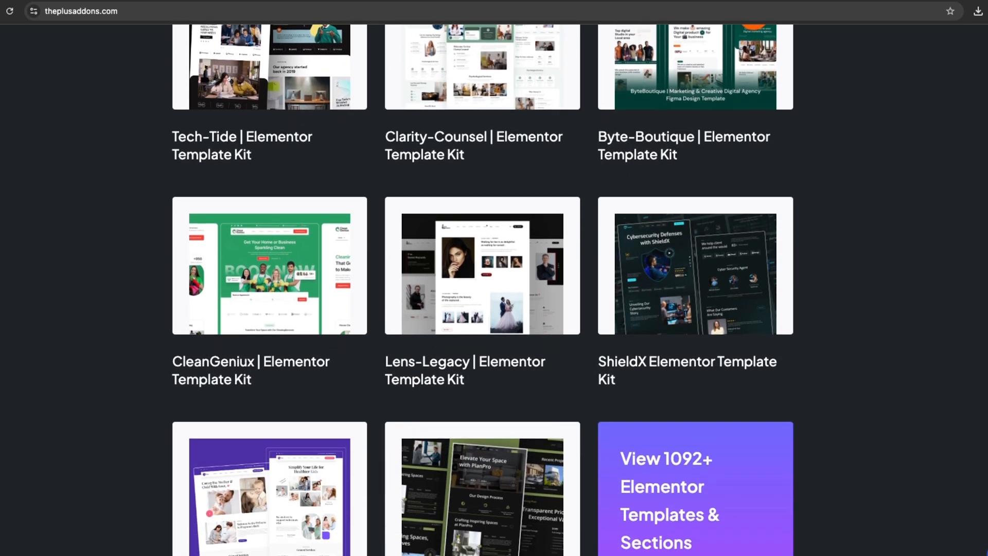
scroll("down", 3)
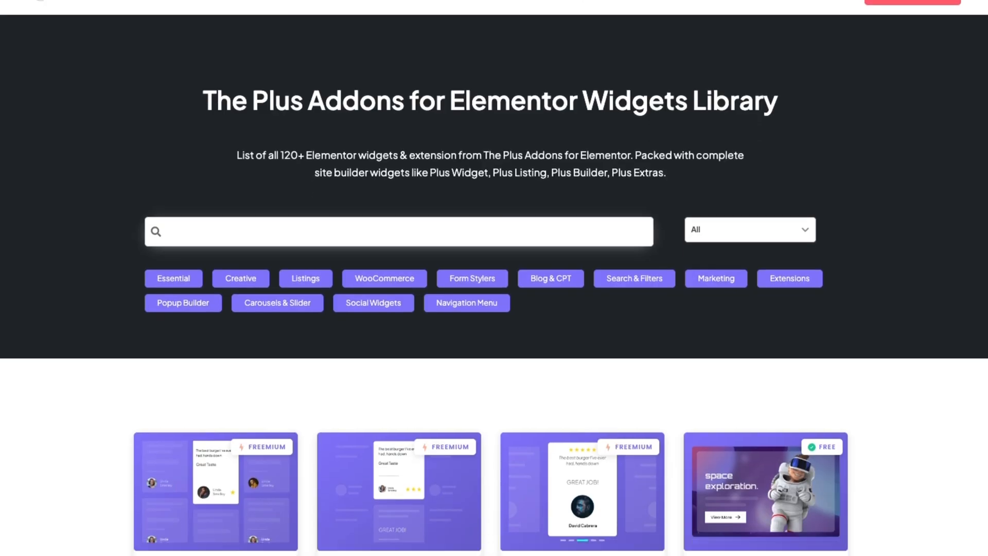
- Scroll through the widgets library to reach the Mailchimp widget page with its Subscribe Us form
scroll("down", 3)
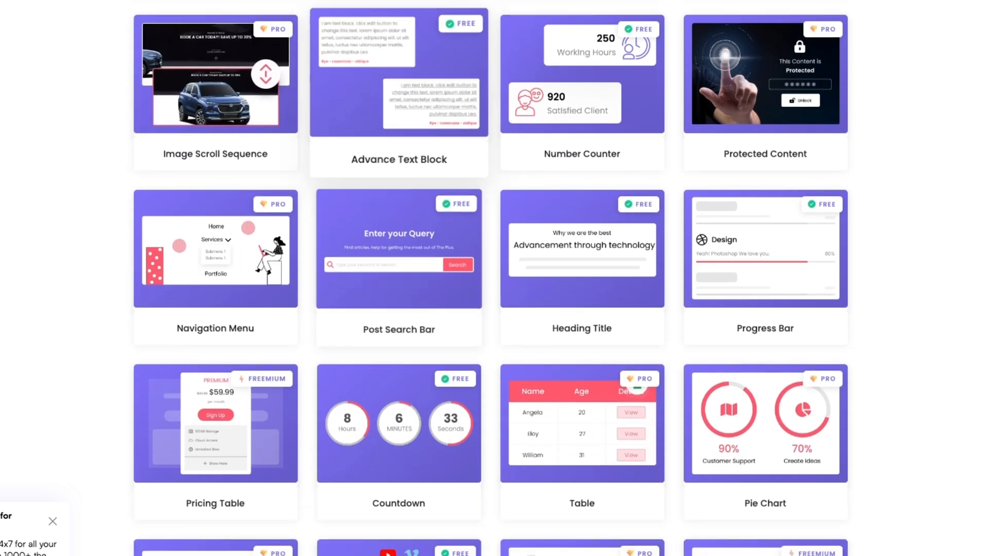
scroll("down", 3)
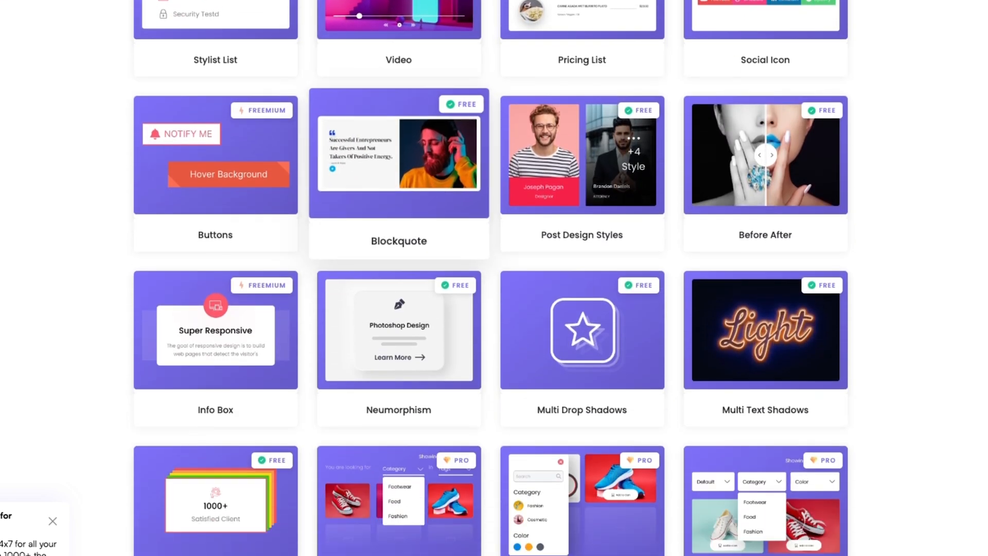
scroll("down", 3)
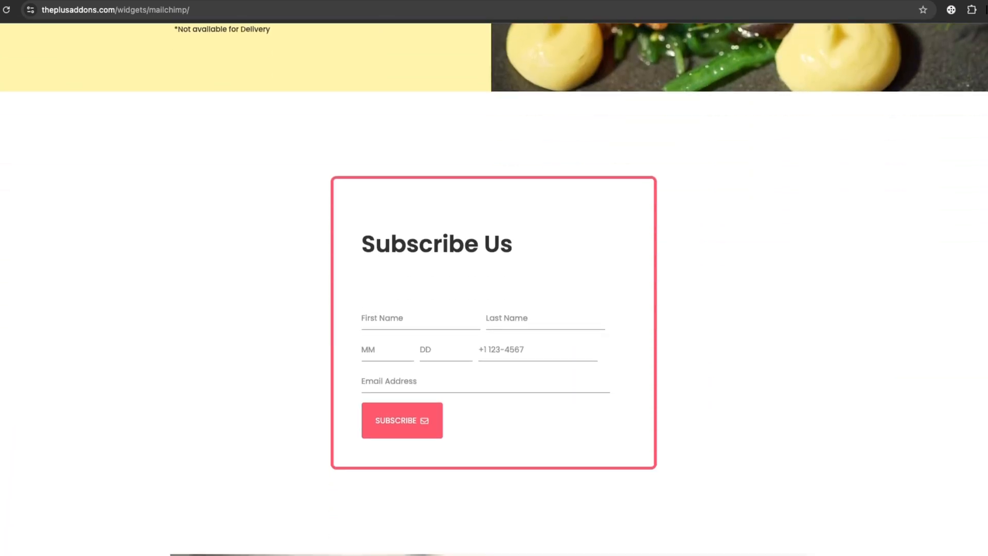
scroll("down", 3)
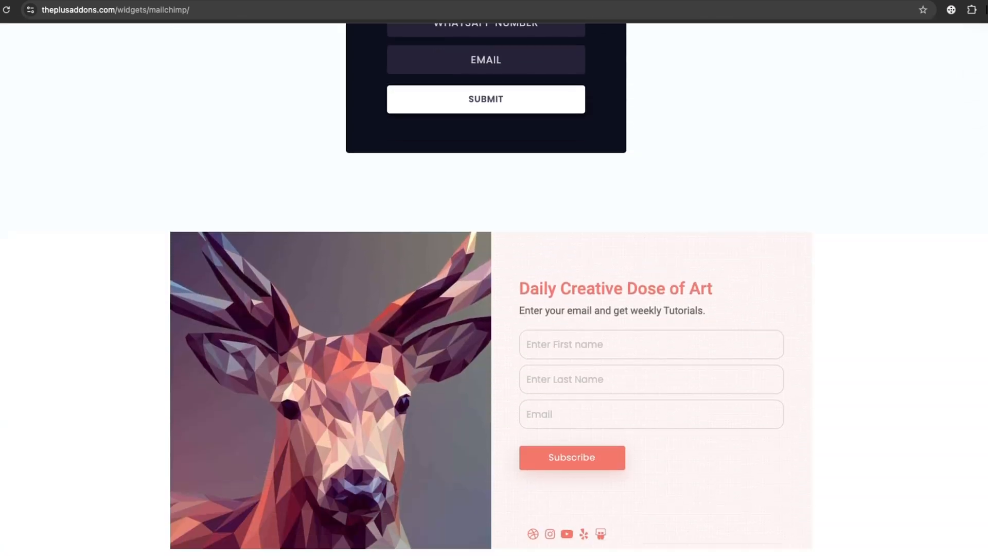
scroll("down", 3)
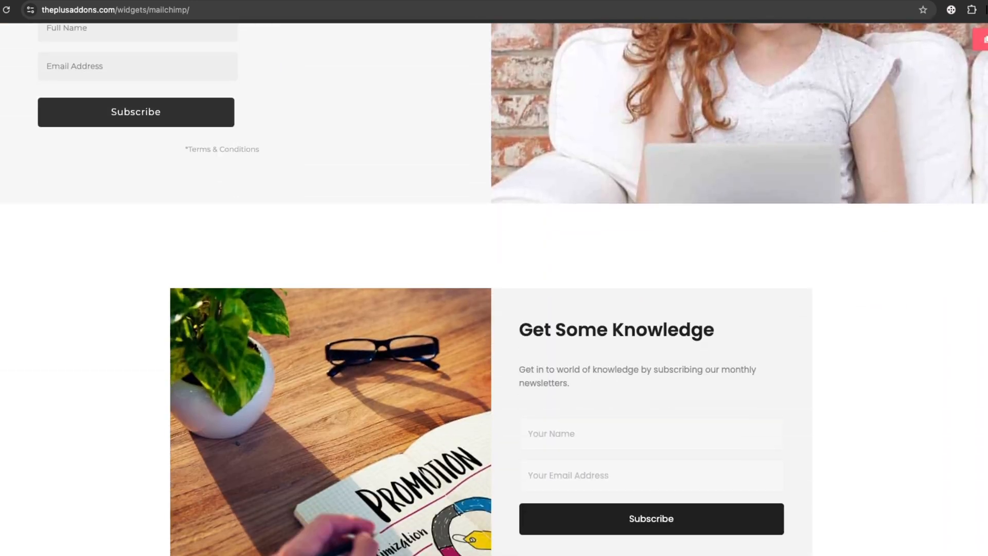